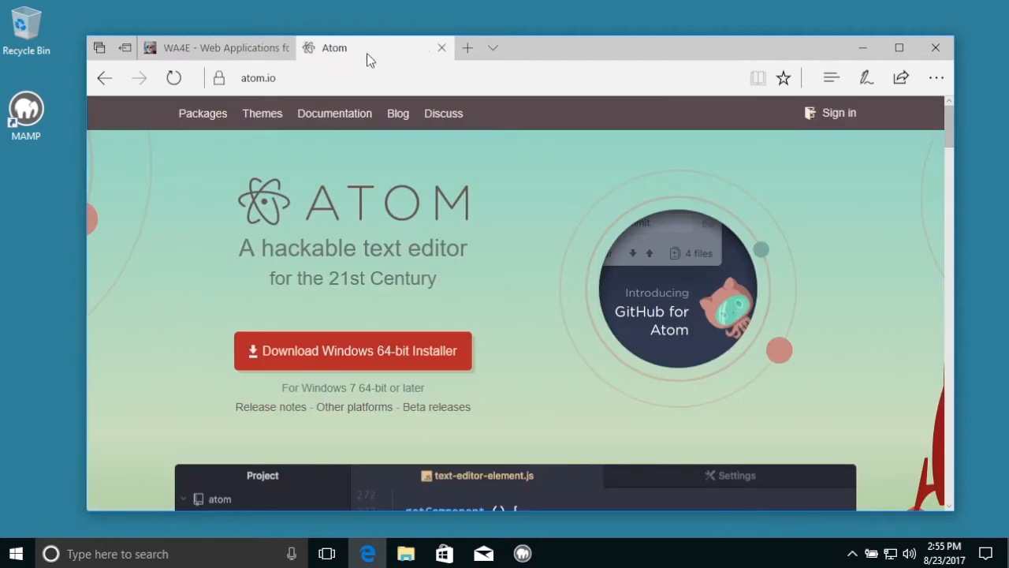
# Download the Atom Windows 64-bit installer from atom.io and run it from Edge's download bar.
pyautogui.click(354, 350)
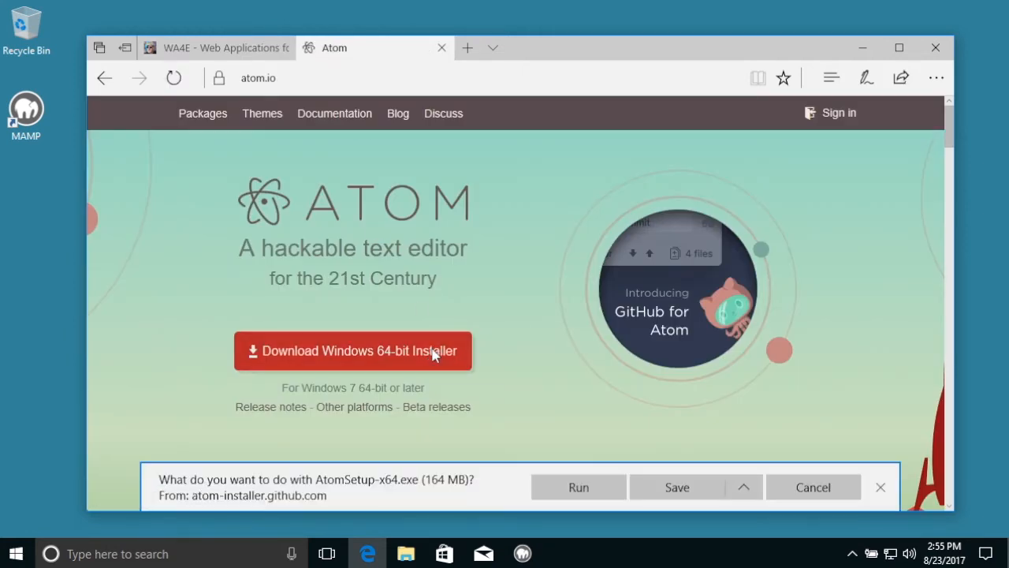
pyautogui.moveTo(579, 485)
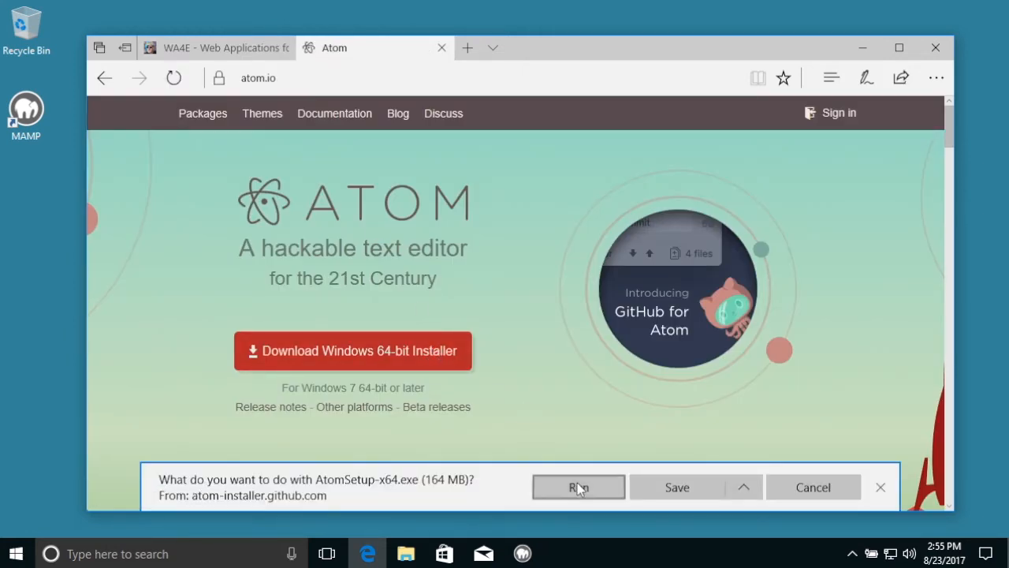
pyautogui.click(577, 488)
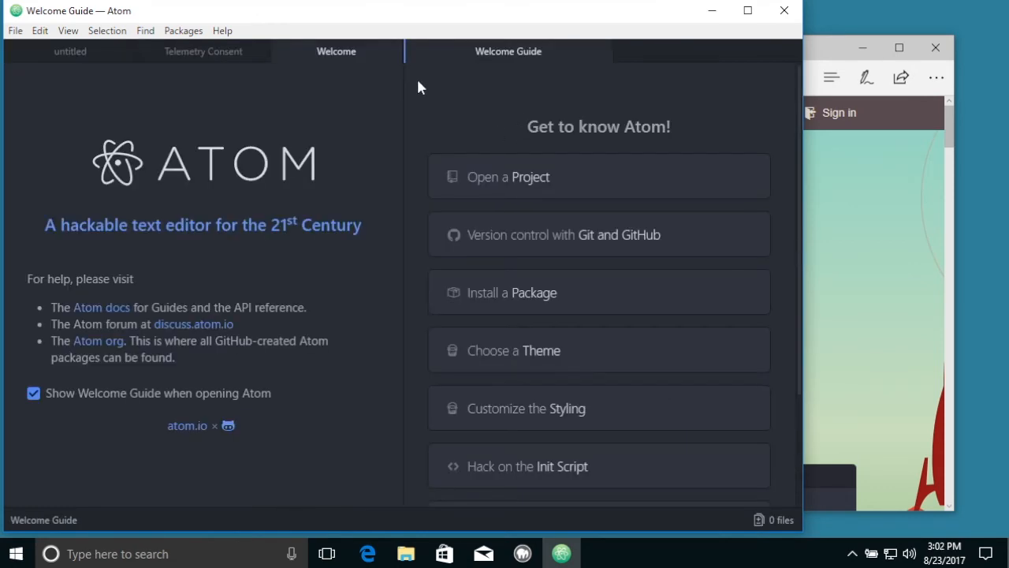
pyautogui.moveTo(218, 47)
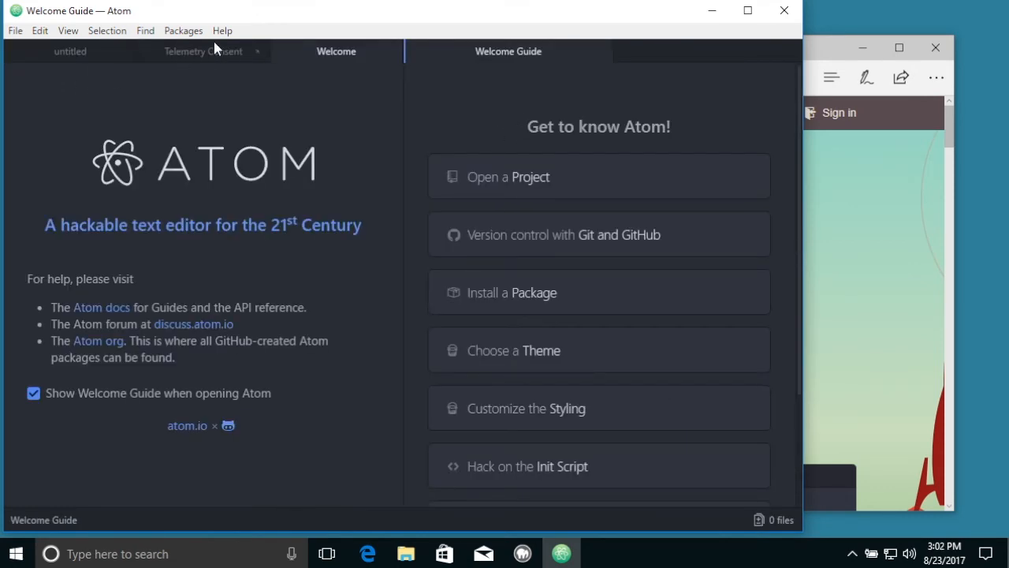
# Close Atom's startup tabs and write 'Hello World' in the untitled editor.
pyautogui.click(204, 50)
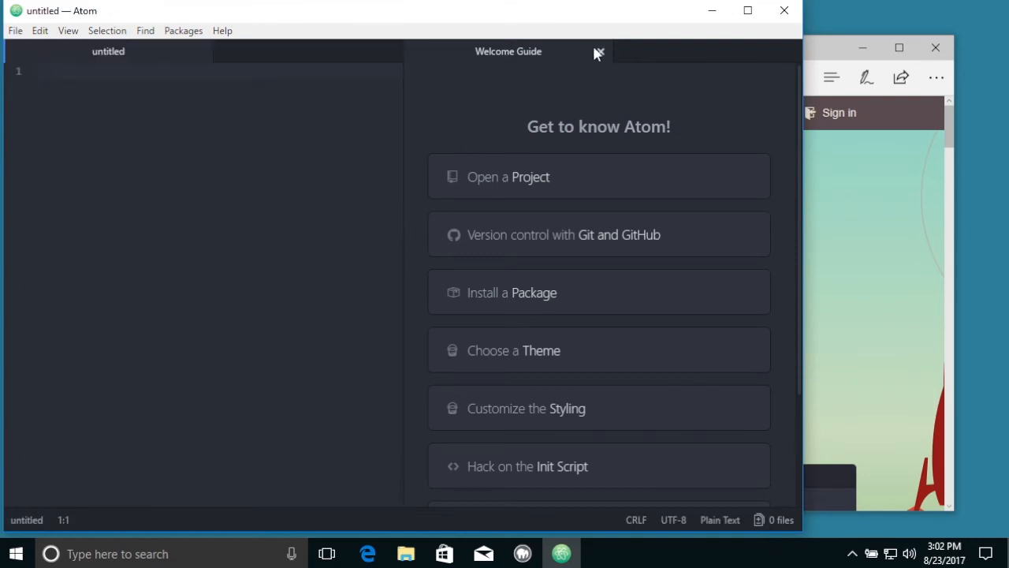
pyautogui.click(596, 51)
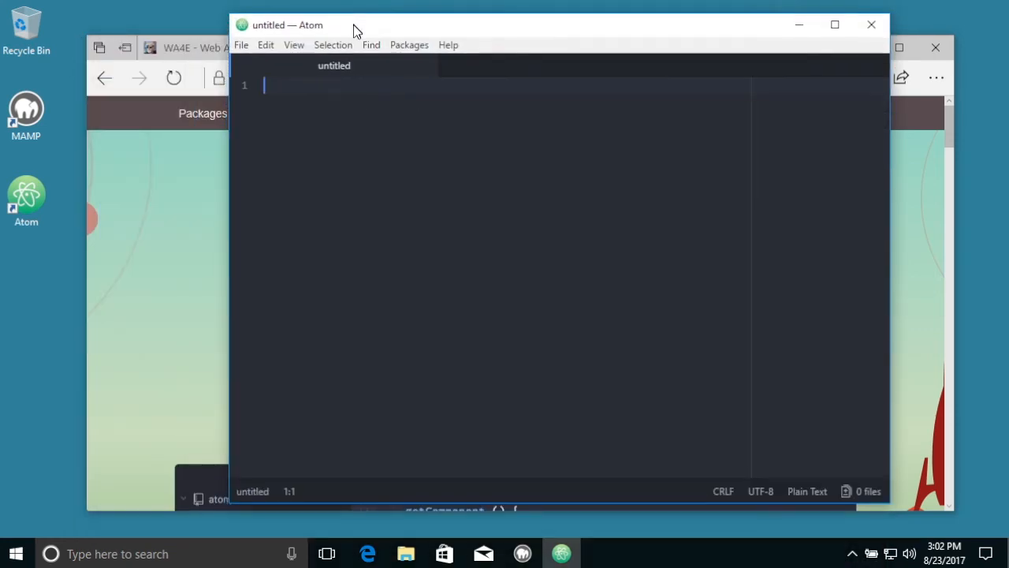
pyautogui.write('Hello')
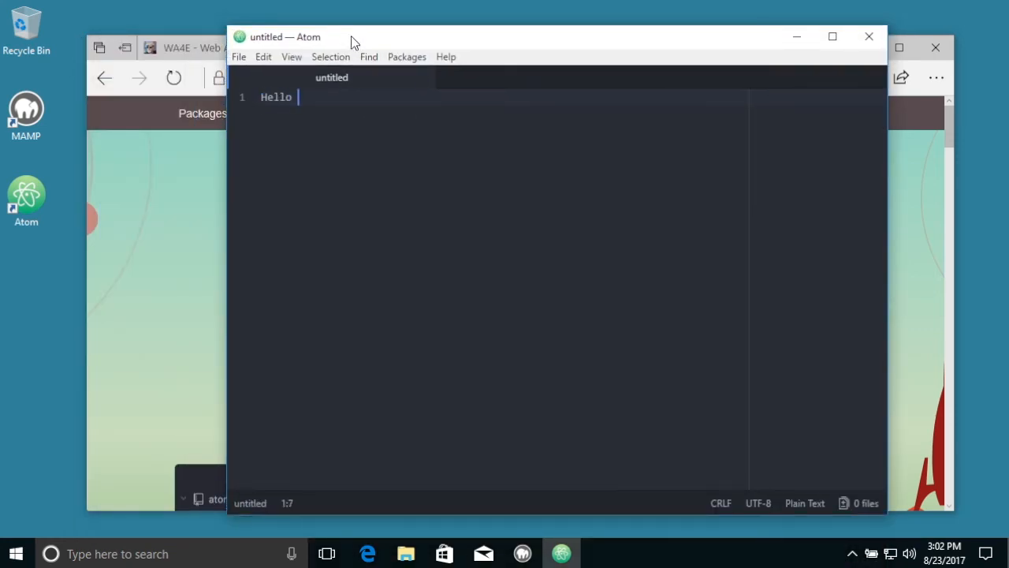
pyautogui.write('W')
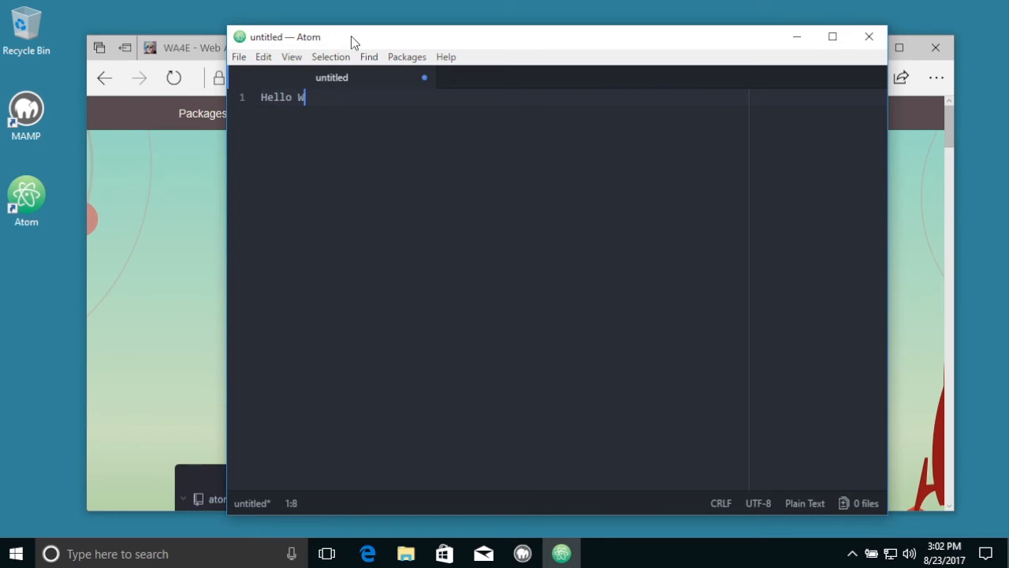
pyautogui.write('orld')
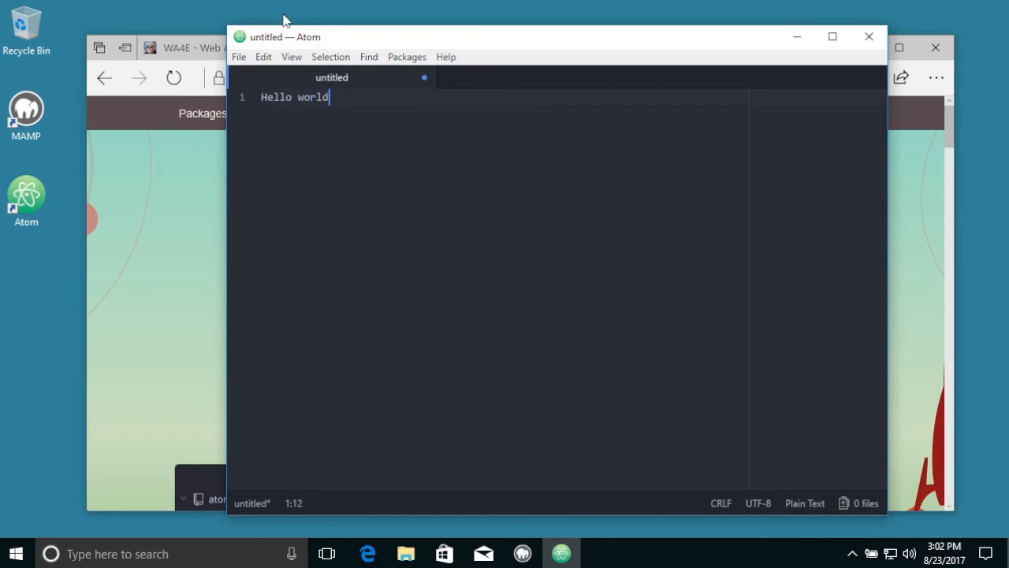
# Save the file via Save As to the Desktop under the name xyz.txt.
pyautogui.click(238, 57)
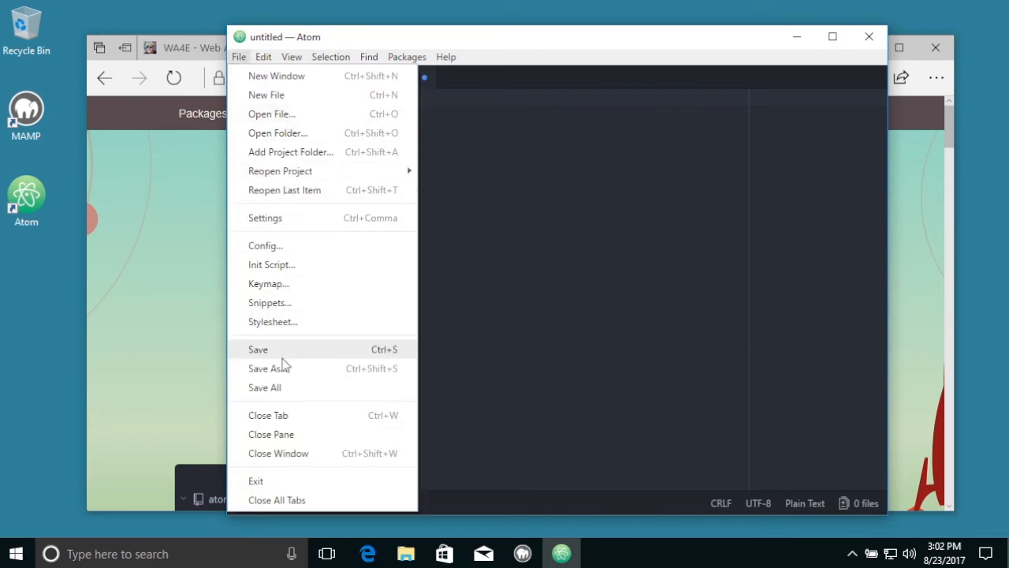
pyautogui.click(259, 350)
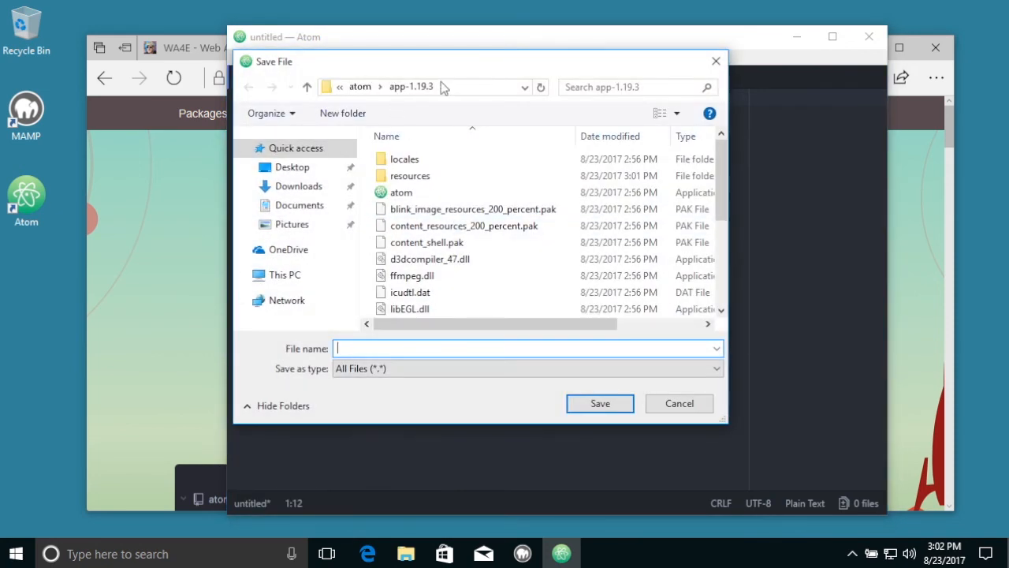
pyautogui.click(527, 87)
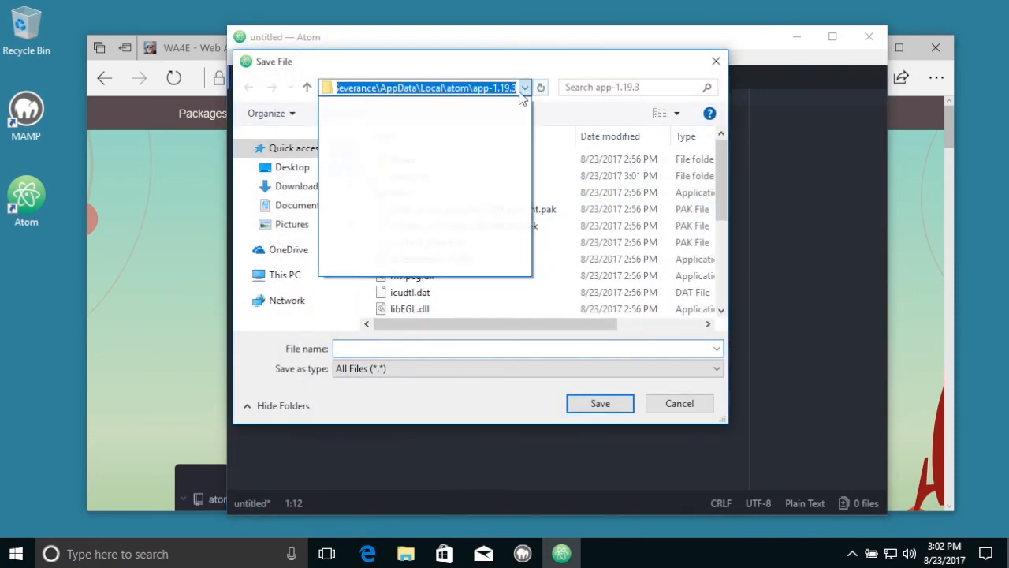
pyautogui.click(292, 167)
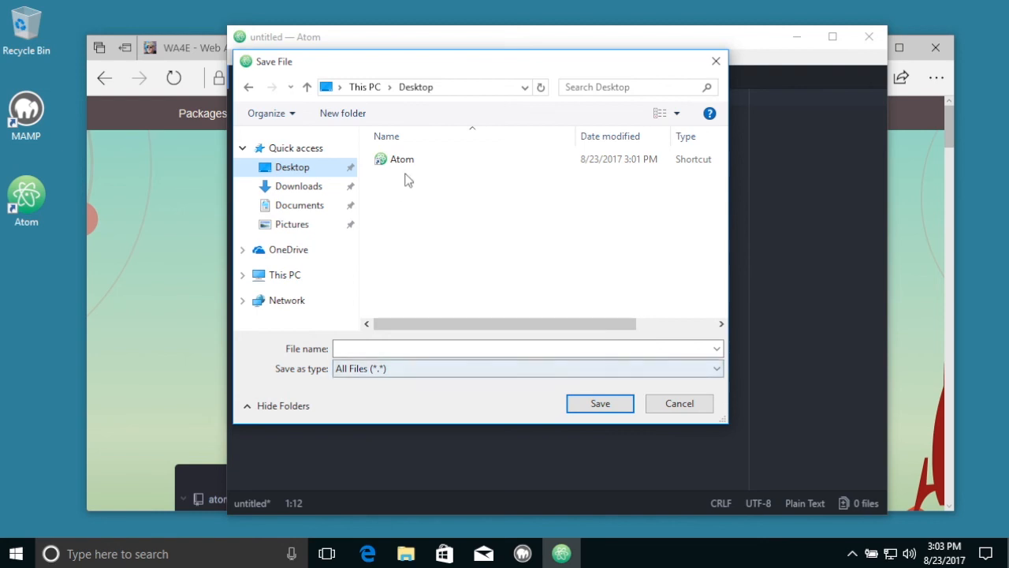
pyautogui.click(413, 349)
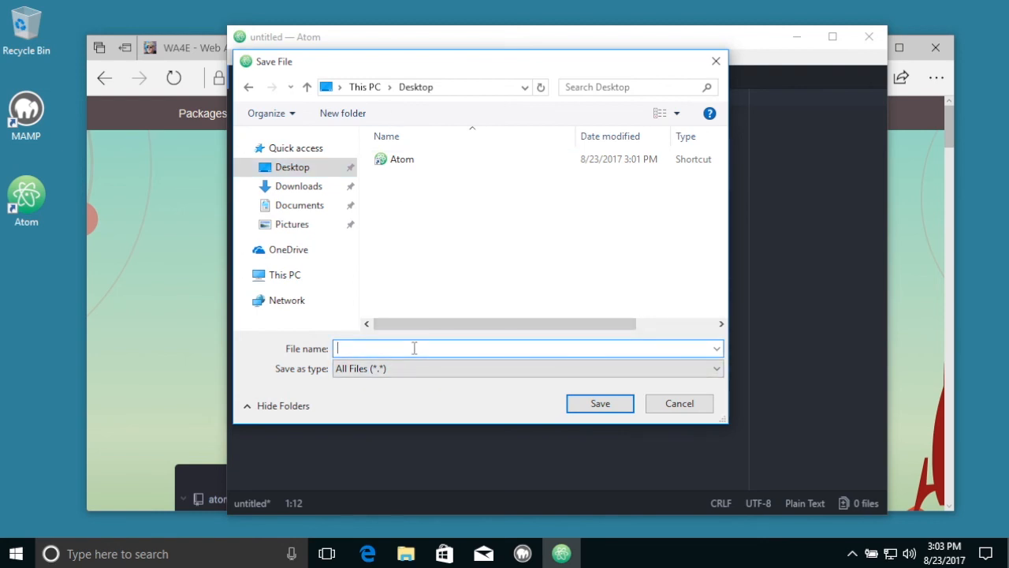
pyautogui.write('xyz.txt')
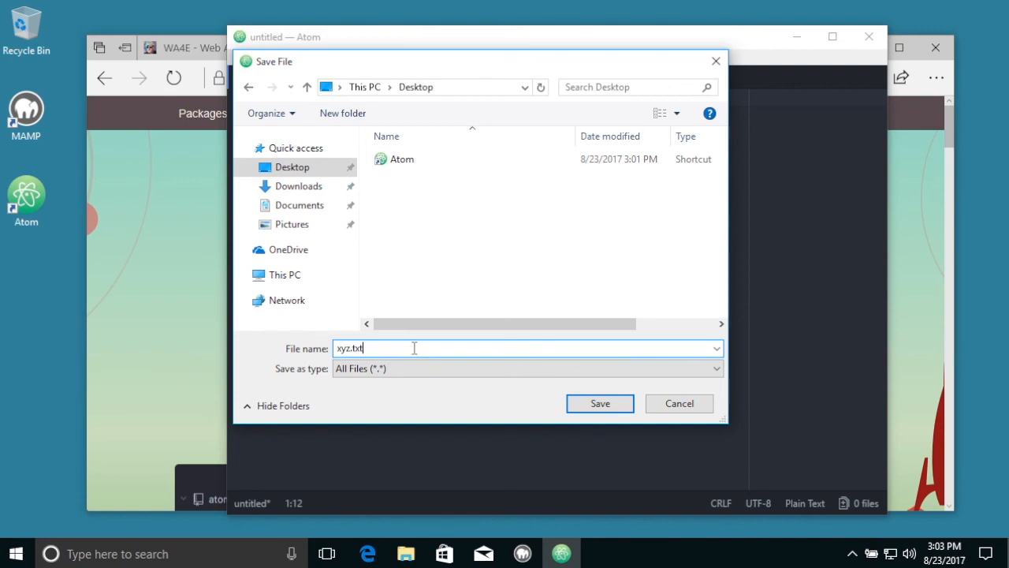
pyautogui.click(599, 404)
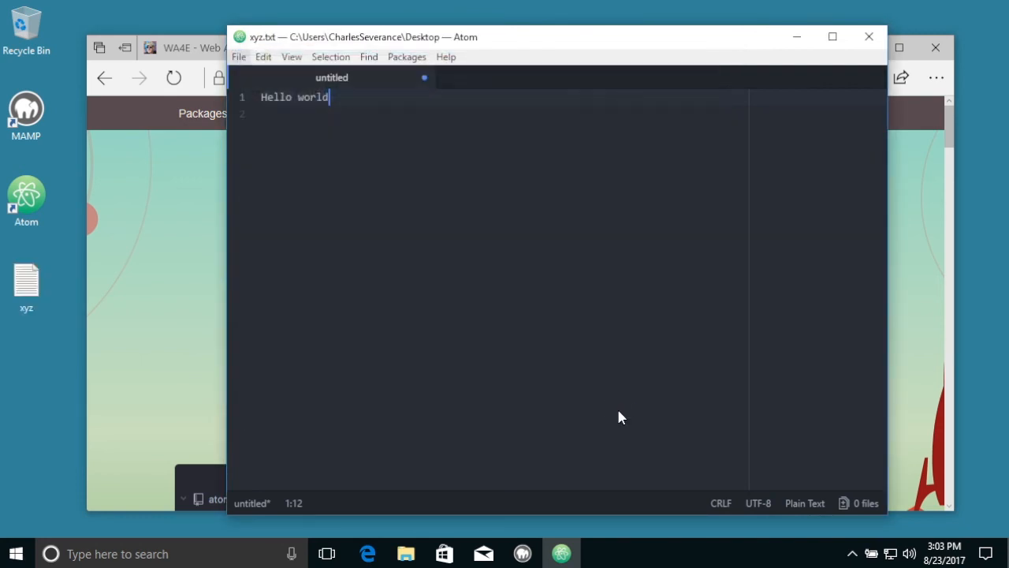